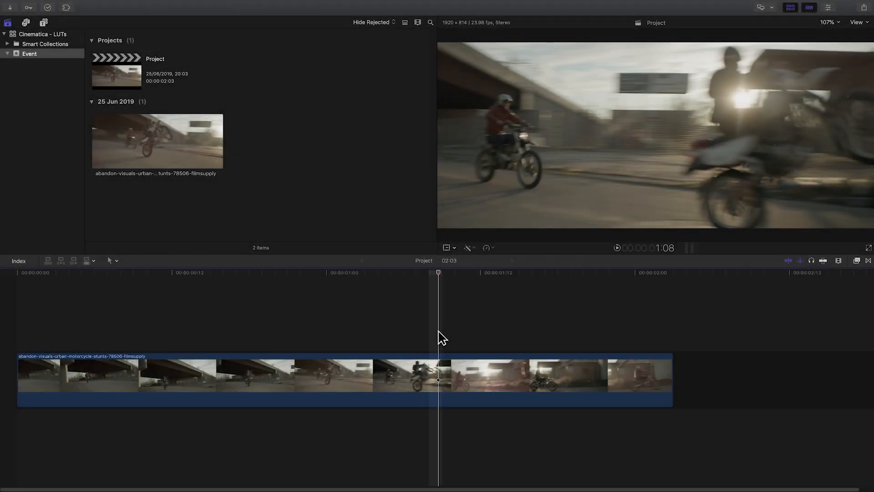
pyautogui.moveTo(622, 143)
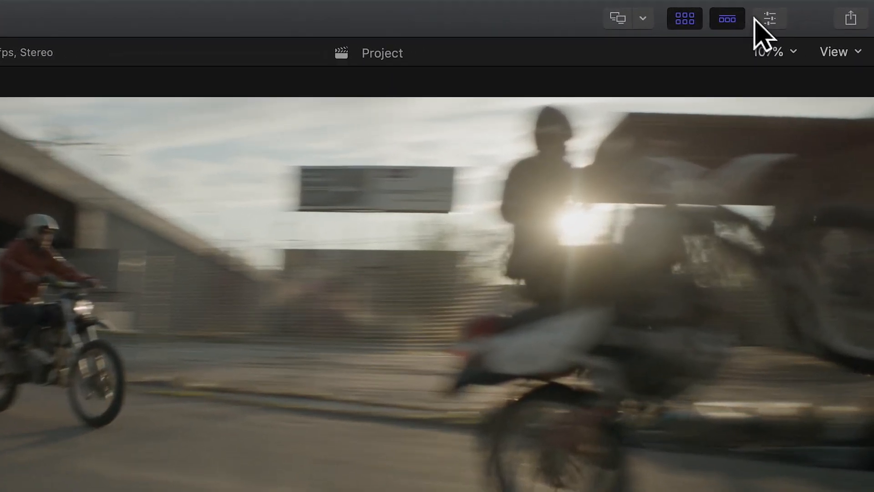
# Show the Inspector for the motorcycle clip in the timeline
pyautogui.click(769, 18)
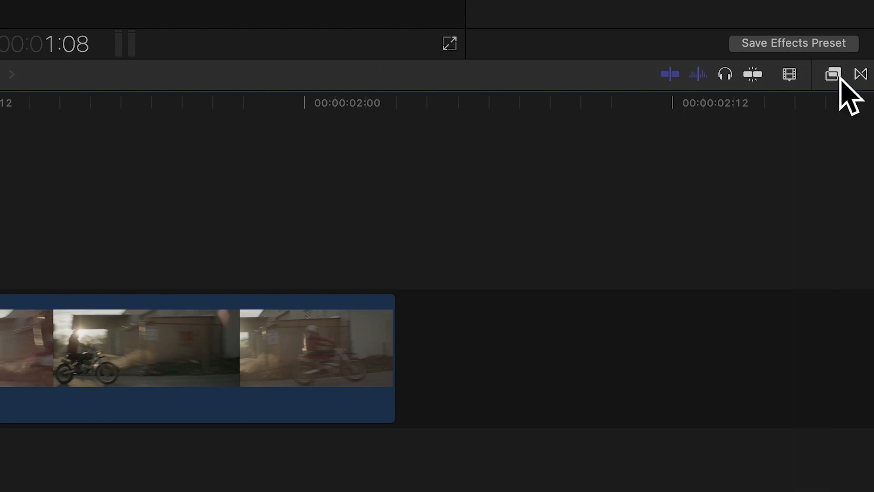
# Apply the Custom LUT effect from the Color effects category to the clip
pyautogui.click(832, 74)
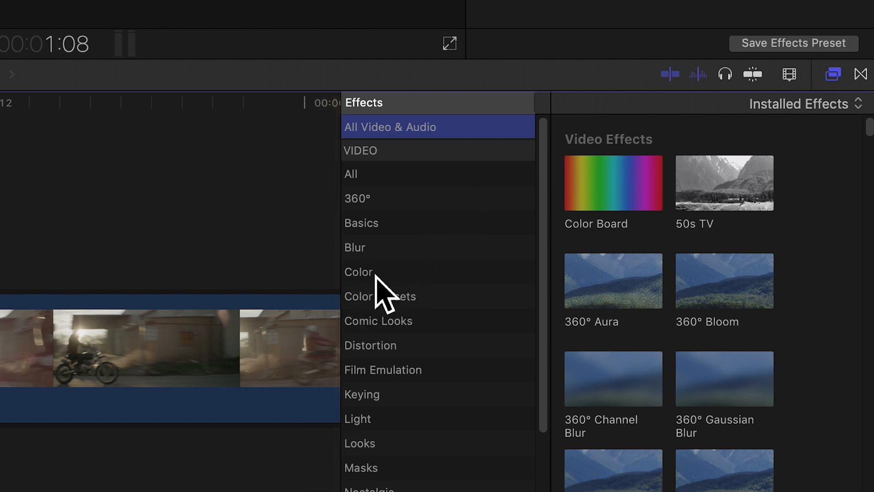
pyautogui.click(358, 271)
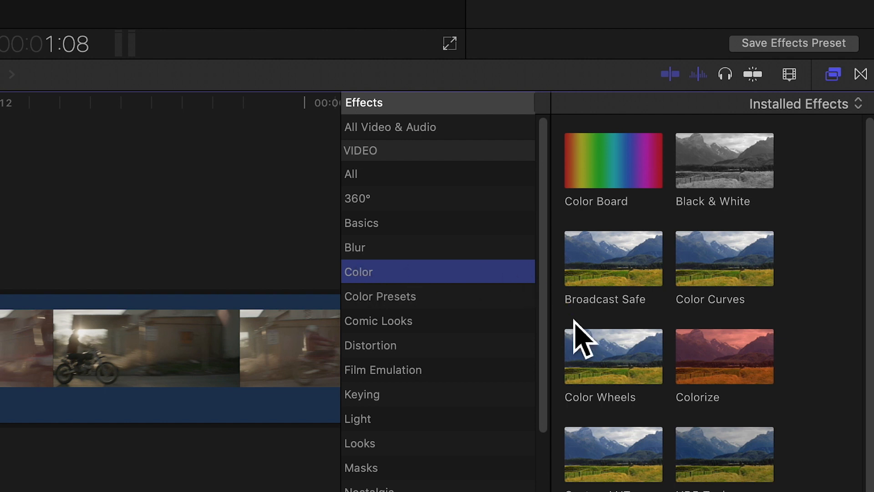
pyautogui.scroll(-3)
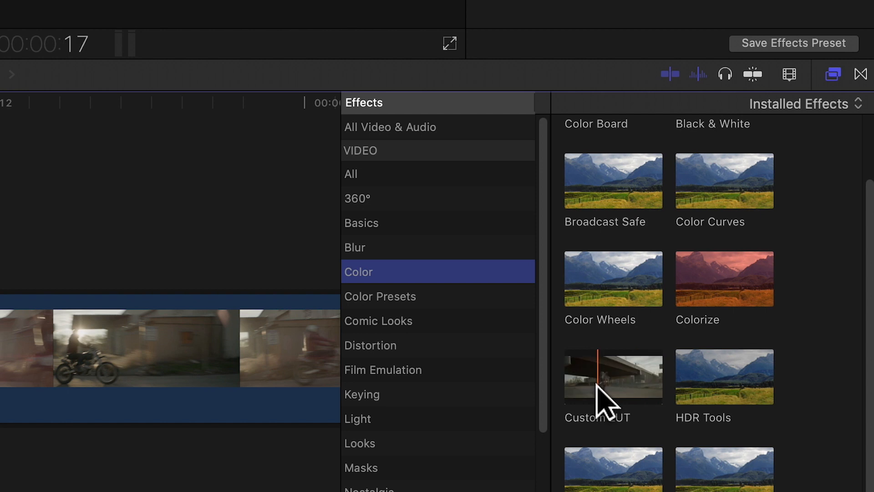
pyautogui.click(613, 377)
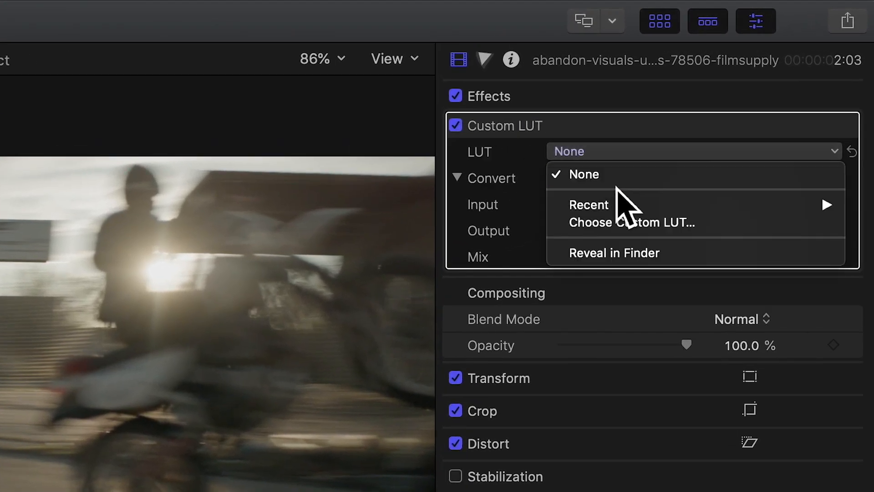
pyautogui.moveTo(630, 221)
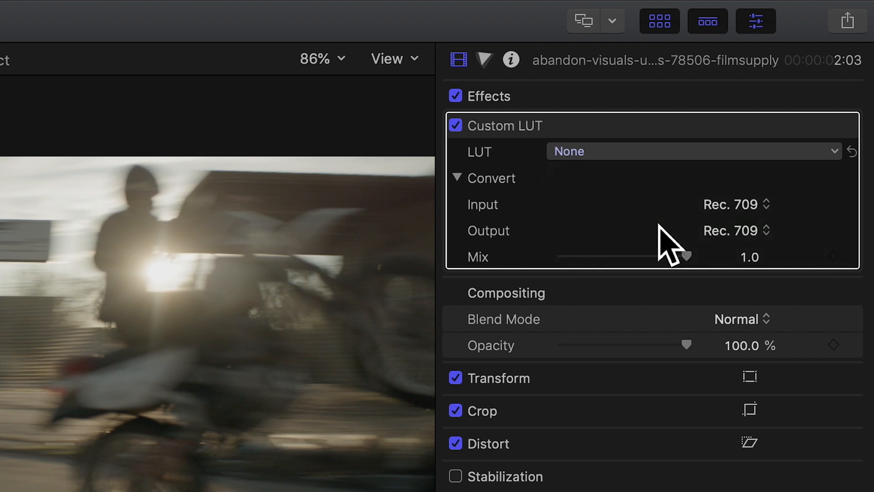
# Choose a custom LUT from disk via the LUT pop-up, bringing up the file chooser
pyautogui.click(693, 151)
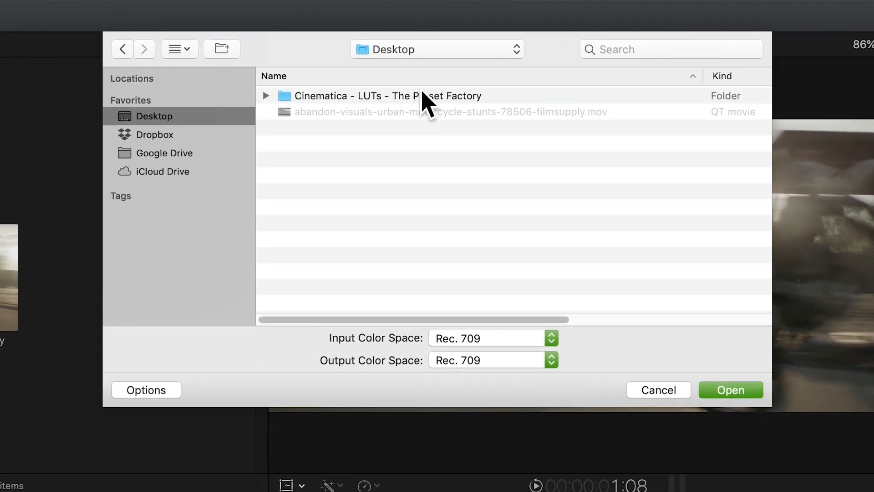
pyautogui.moveTo(381, 106)
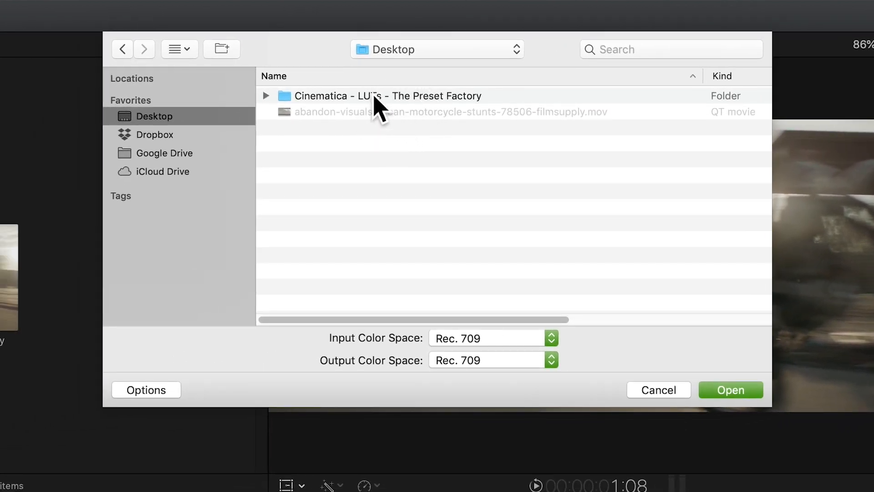
pyautogui.moveTo(432, 106)
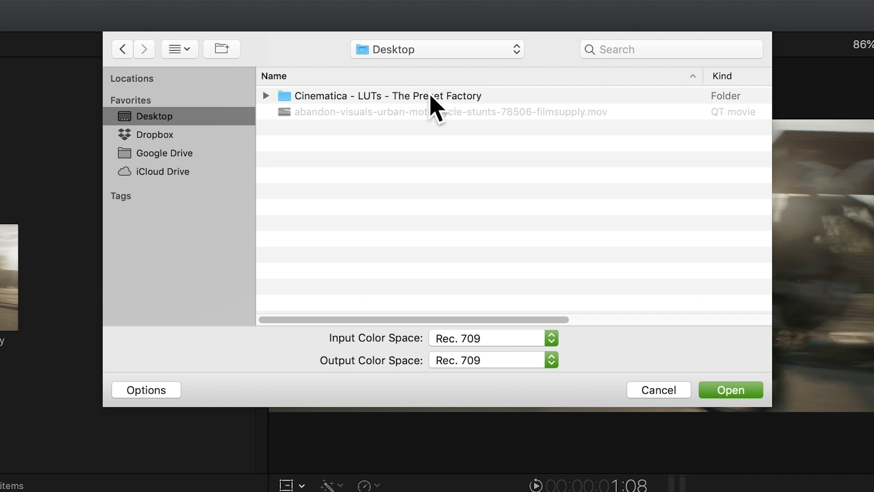
pyautogui.moveTo(382, 114)
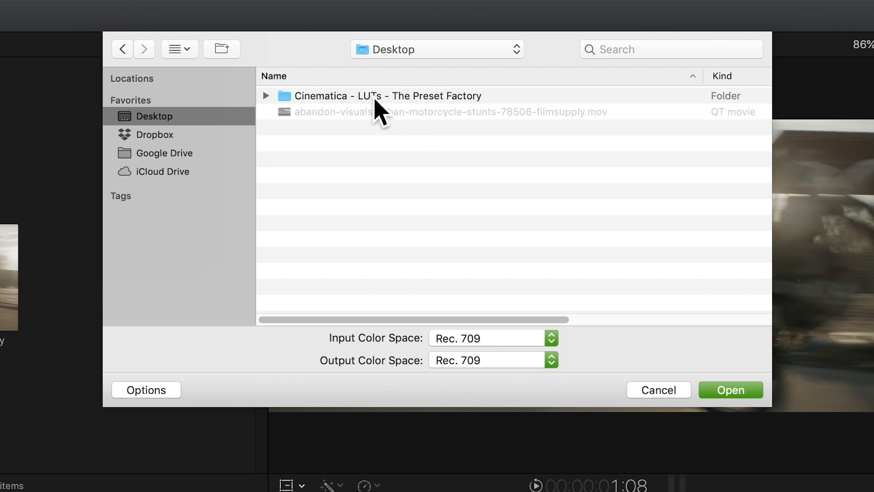
# Load the Rec709 folder from the Cinematica - LUTs - The Preset Factory pack as custom LUTs
pyautogui.click(385, 95)
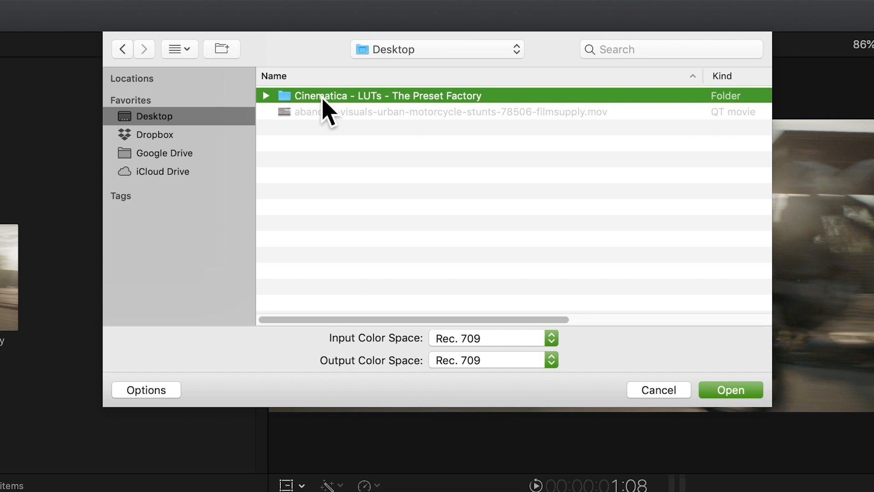
pyautogui.doubleClick(387, 95)
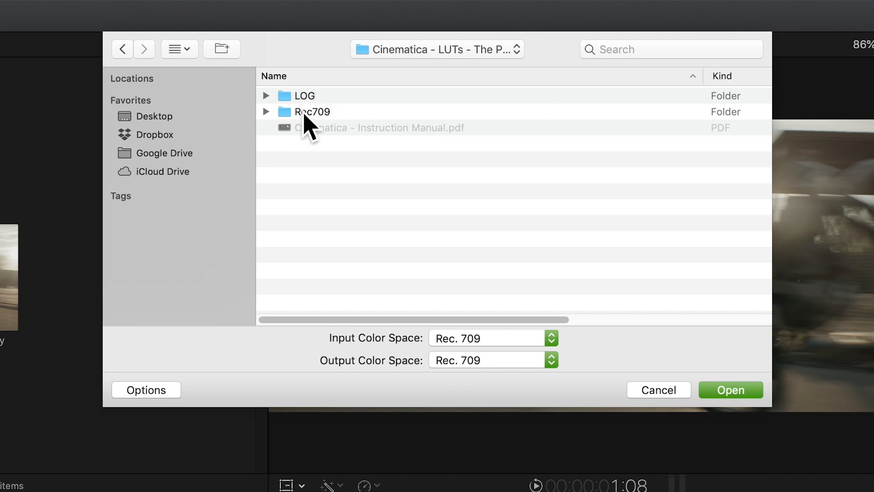
pyautogui.click(313, 111)
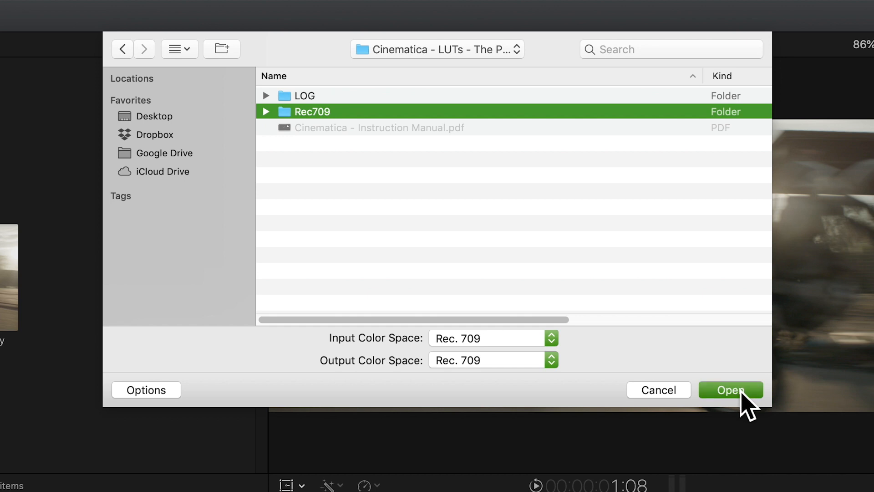
pyautogui.click(730, 390)
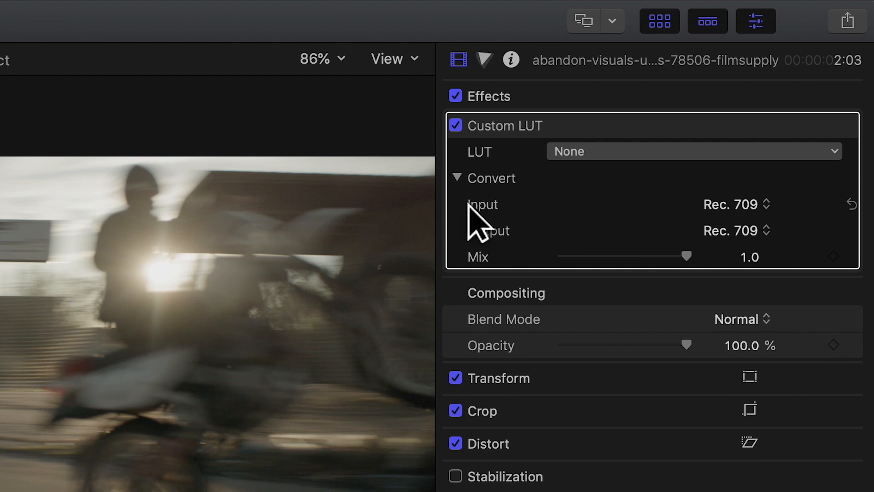
pyautogui.moveTo(701, 214)
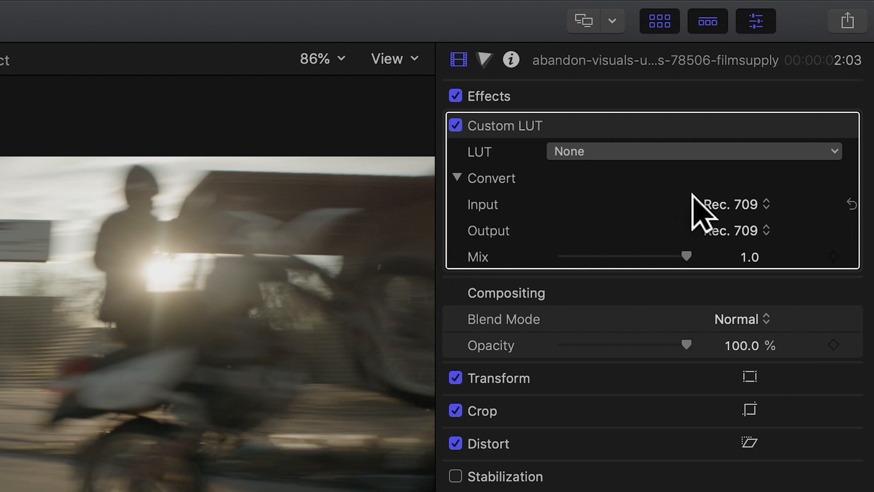
pyautogui.click(730, 204)
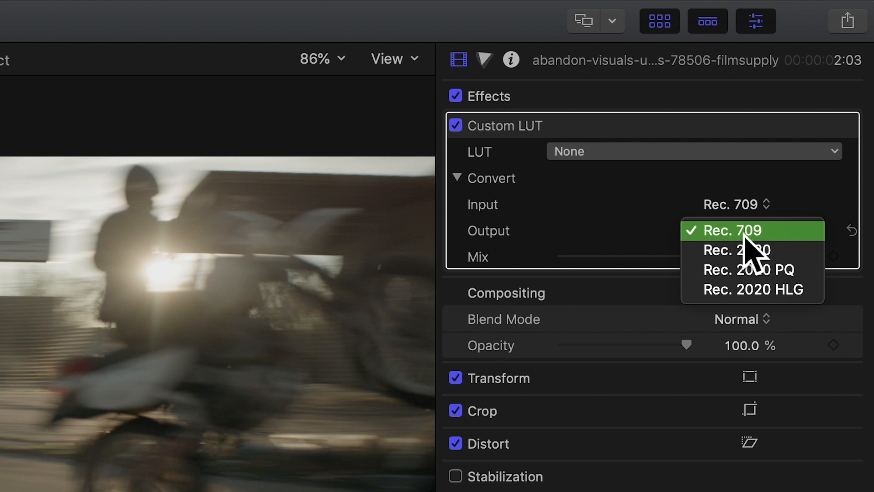
pyautogui.click(750, 230)
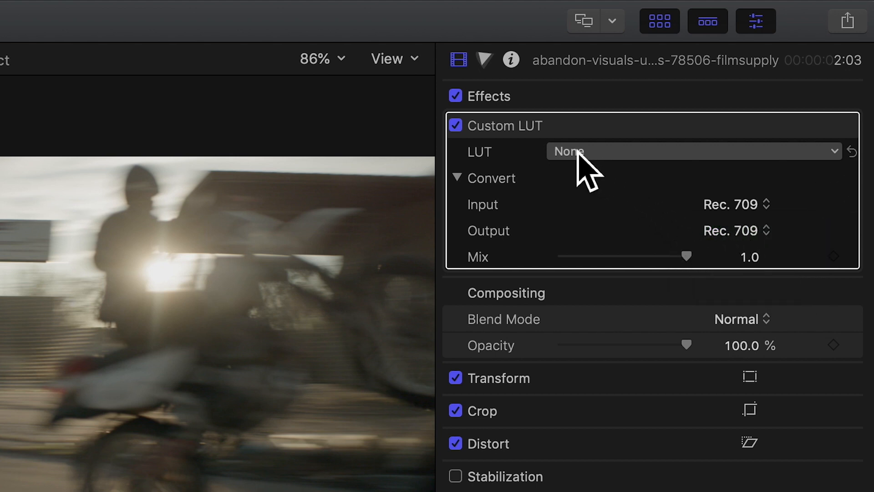
# Select TPF - Cinematica 1 - Rec709 from Rec709 > CUBES as the clip's LUT
pyautogui.click(693, 151)
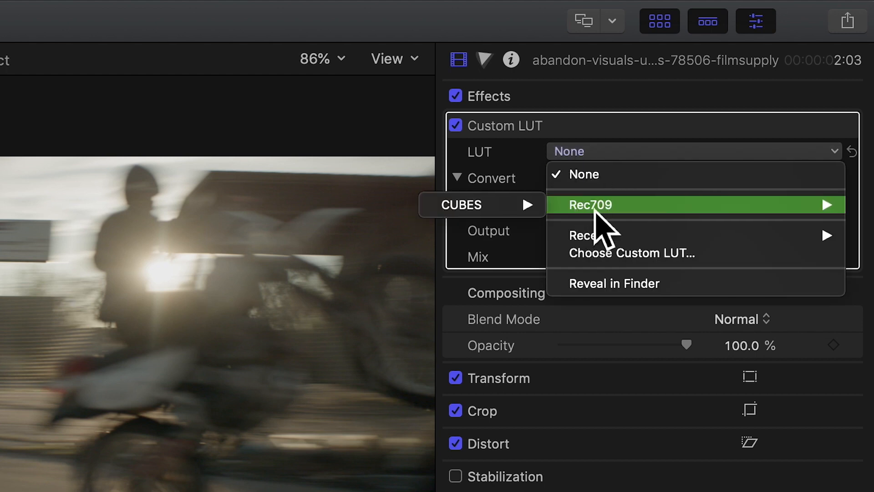
pyautogui.moveTo(460, 204)
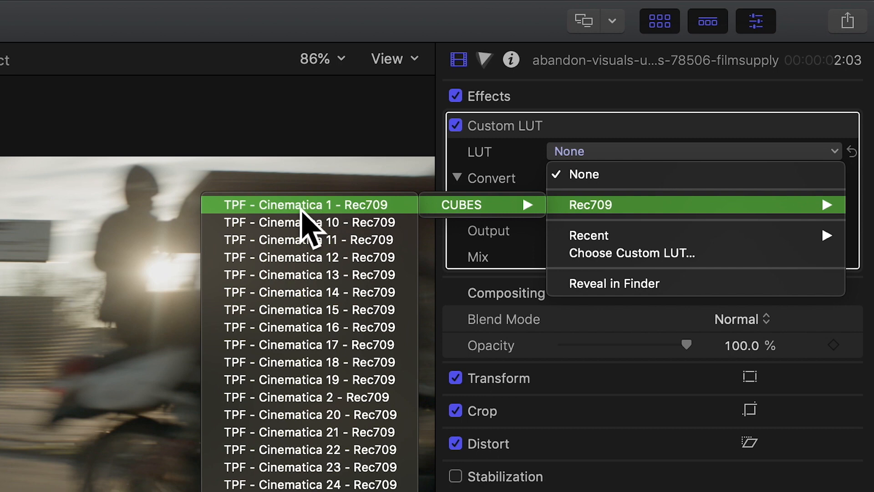
pyautogui.click(300, 204)
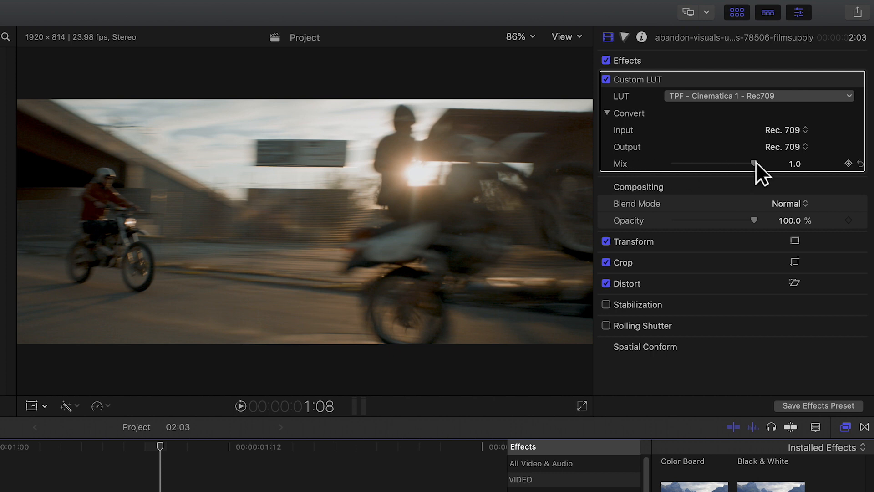
pyautogui.moveTo(739, 164); pyautogui.dragTo(657, 164)
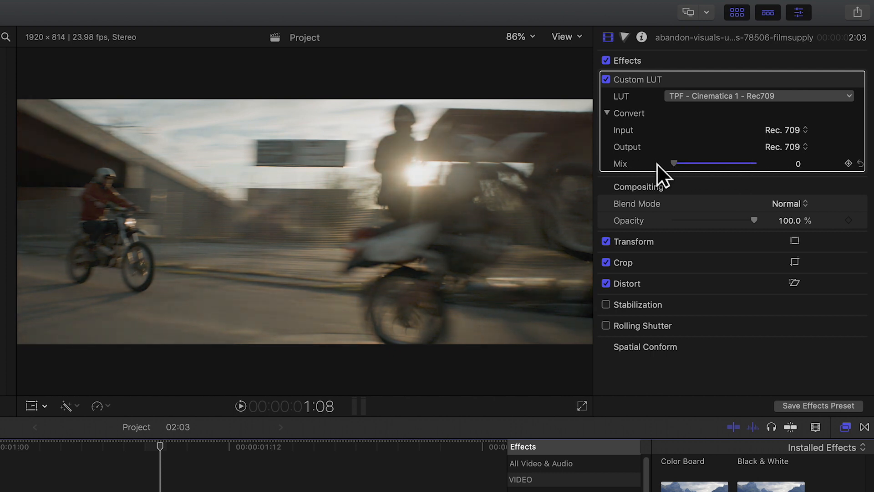
pyautogui.moveTo(661, 163); pyautogui.dragTo(755, 164)
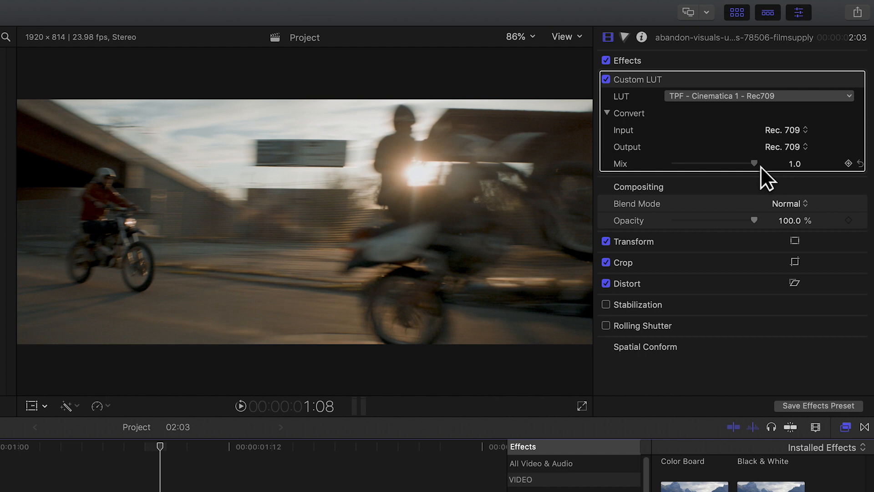
pyautogui.moveTo(755, 163); pyautogui.dragTo(733, 164)
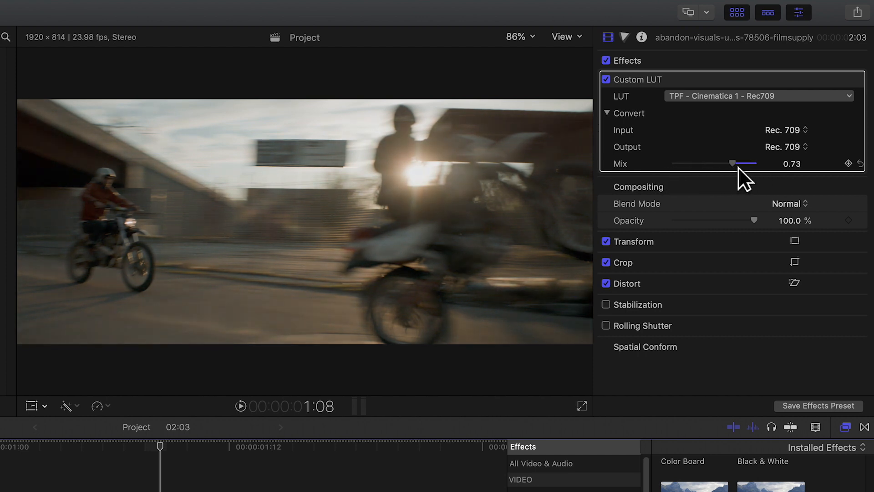
pyautogui.moveTo(732, 163); pyautogui.dragTo(660, 163)
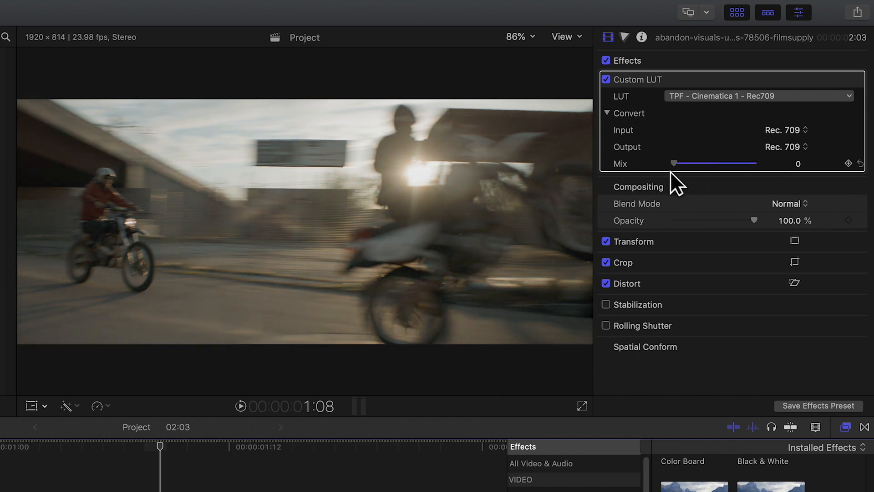
pyautogui.moveTo(661, 163); pyautogui.dragTo(755, 163)
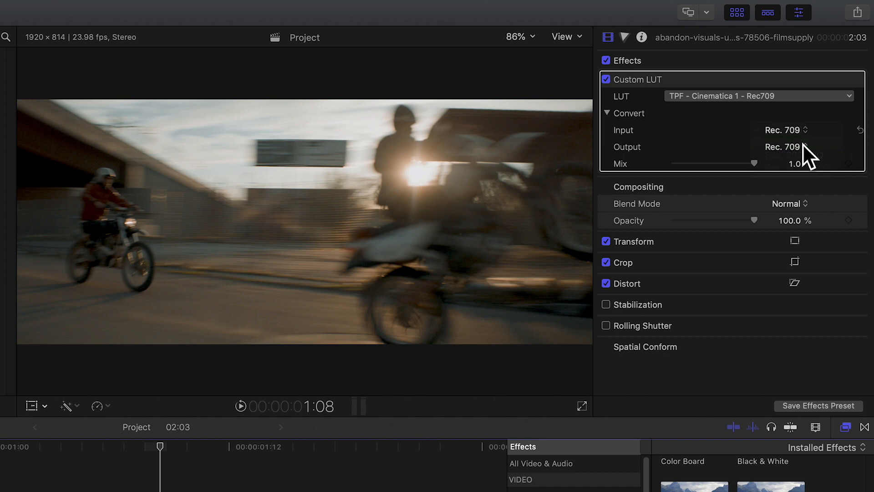
# Set LUT input and output color spaces to Rec. 2020 and Mix to 0.53
pyautogui.click(782, 130)
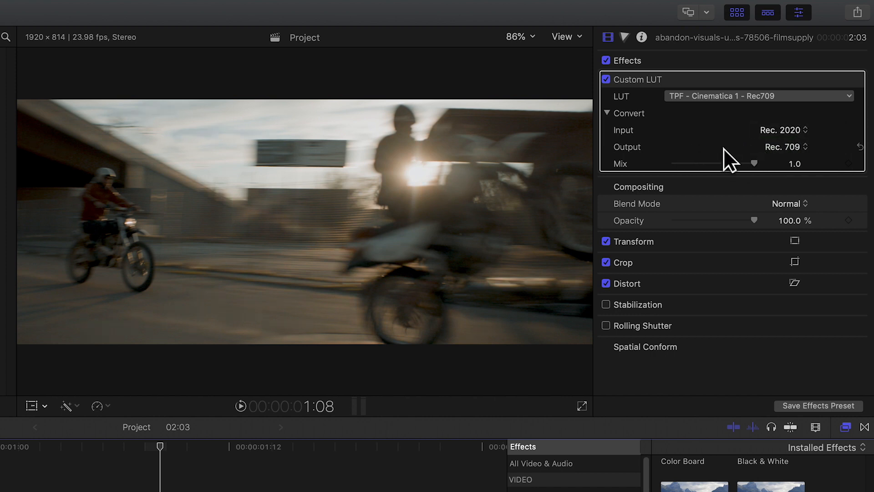
pyautogui.click(804, 147)
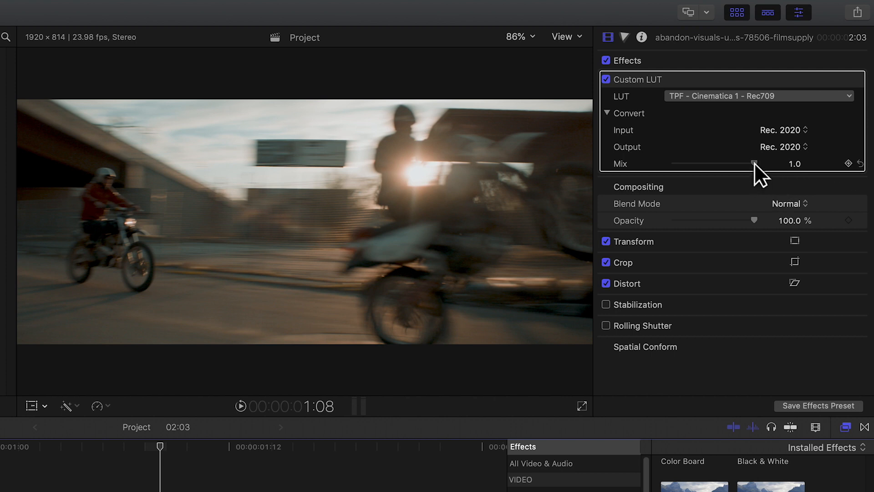
pyautogui.moveTo(756, 163); pyautogui.dragTo(716, 163)
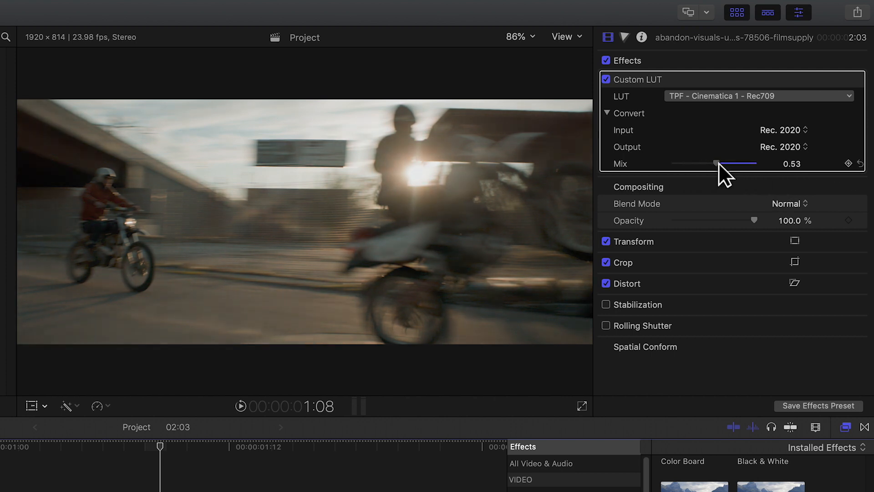